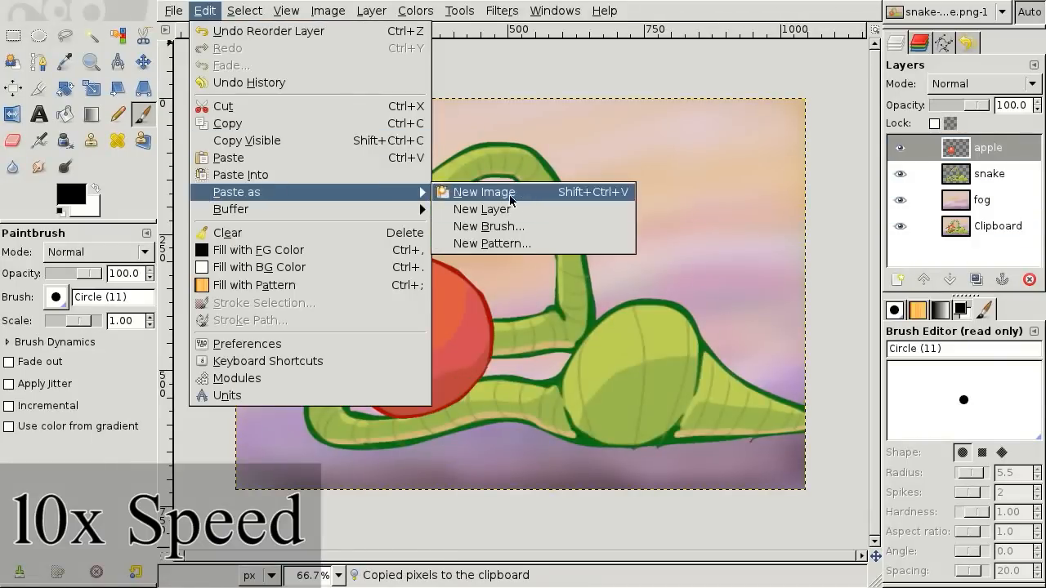
Paste the clipboard picture into GIMP as a new image.
click(485, 209)
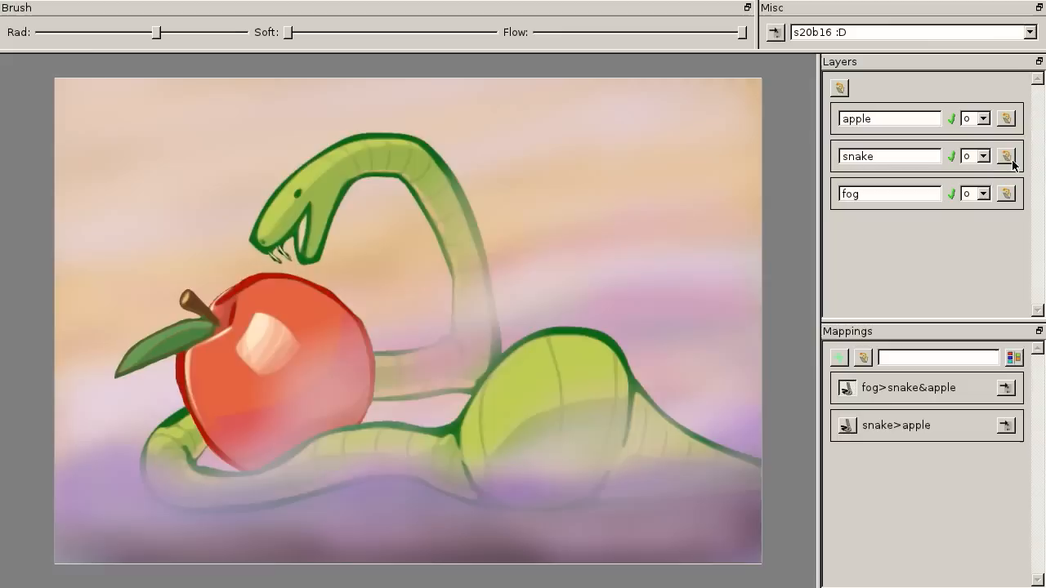
Replace the snake layer's content with worm.png.
click(1006, 157)
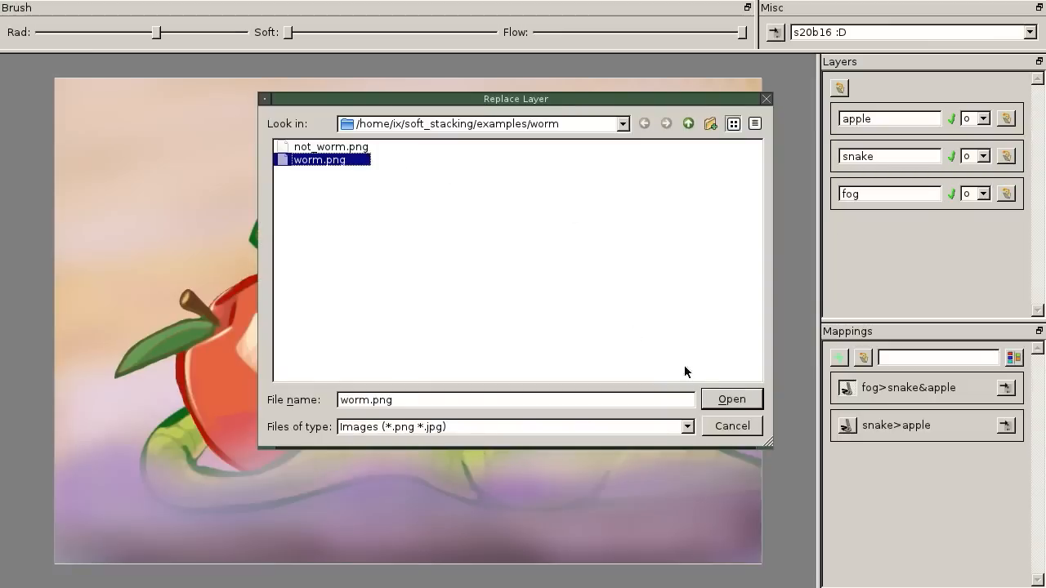
click(731, 399)
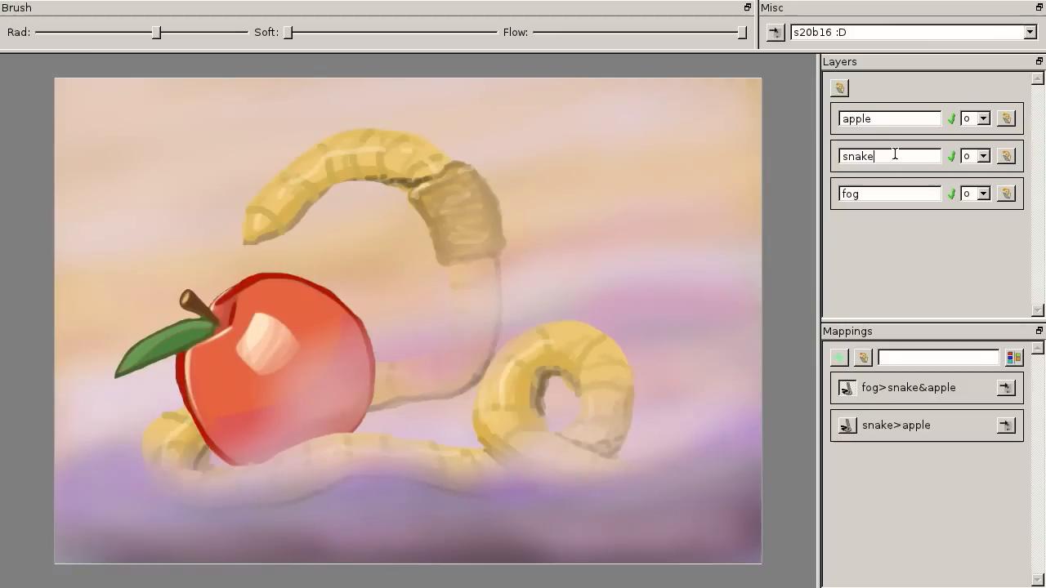